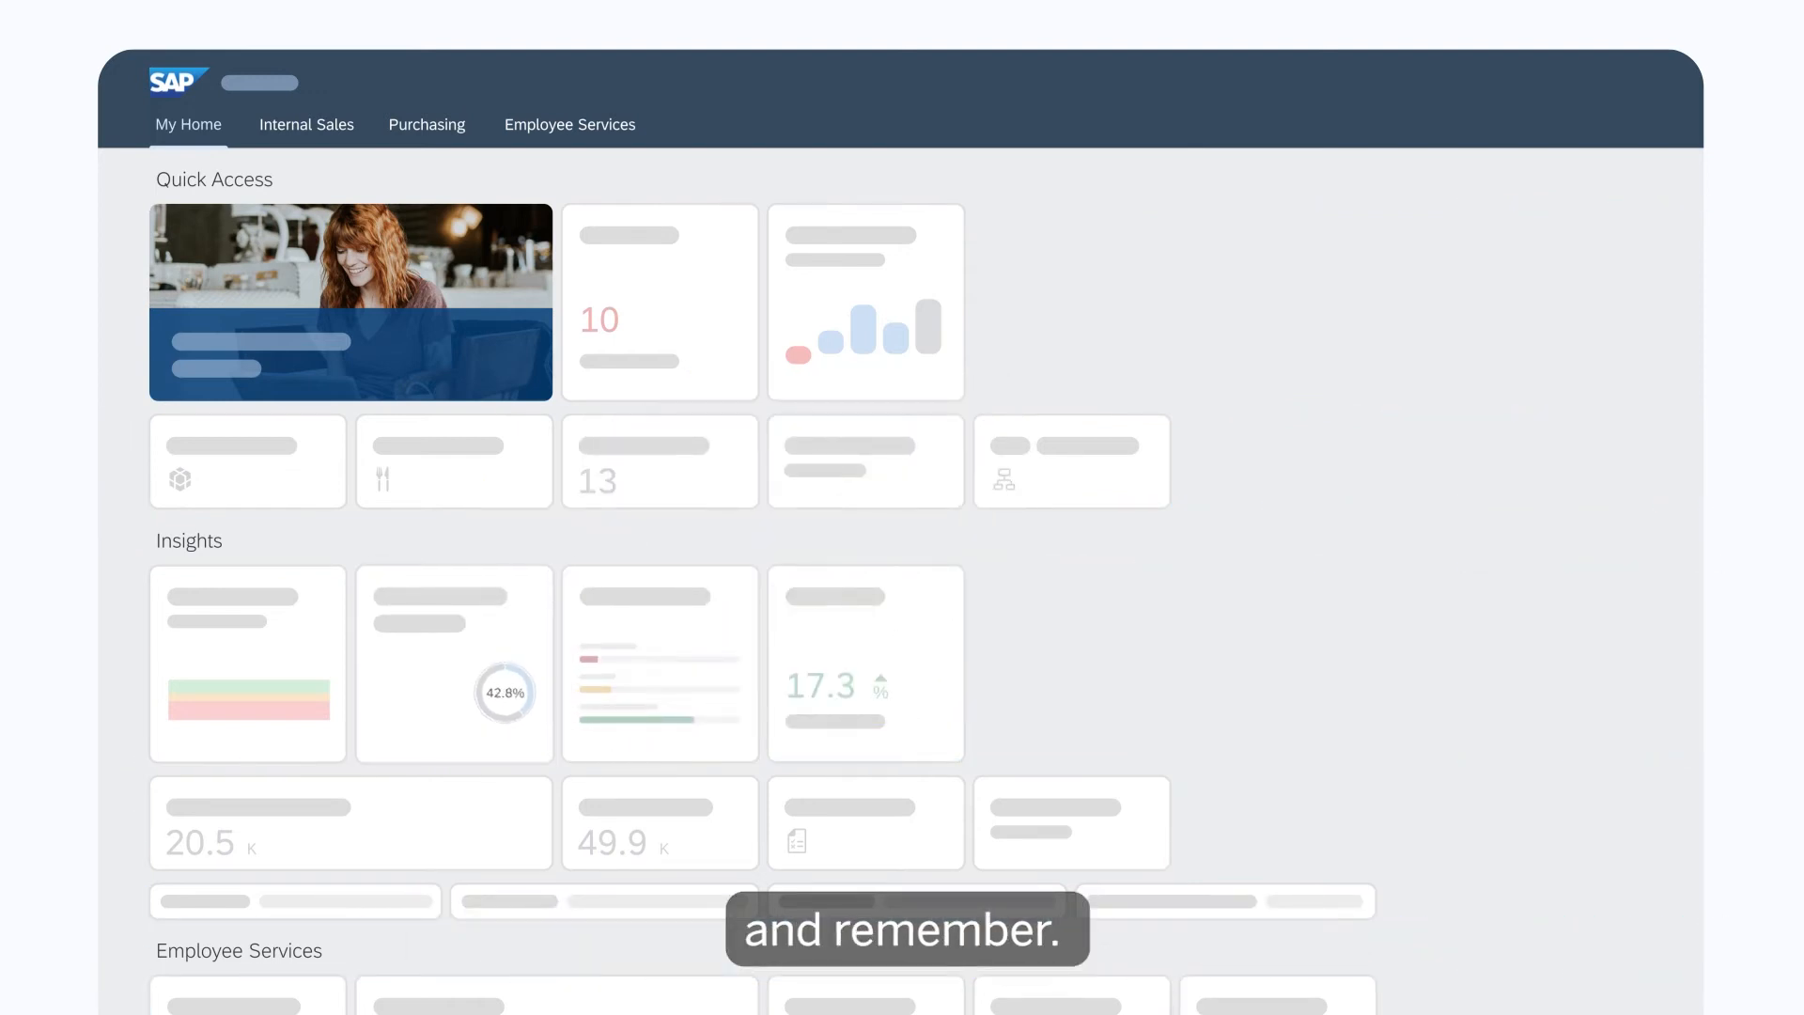
Open the Sales Orders app from its home page tile to see order charts and 123 items
click(865, 300)
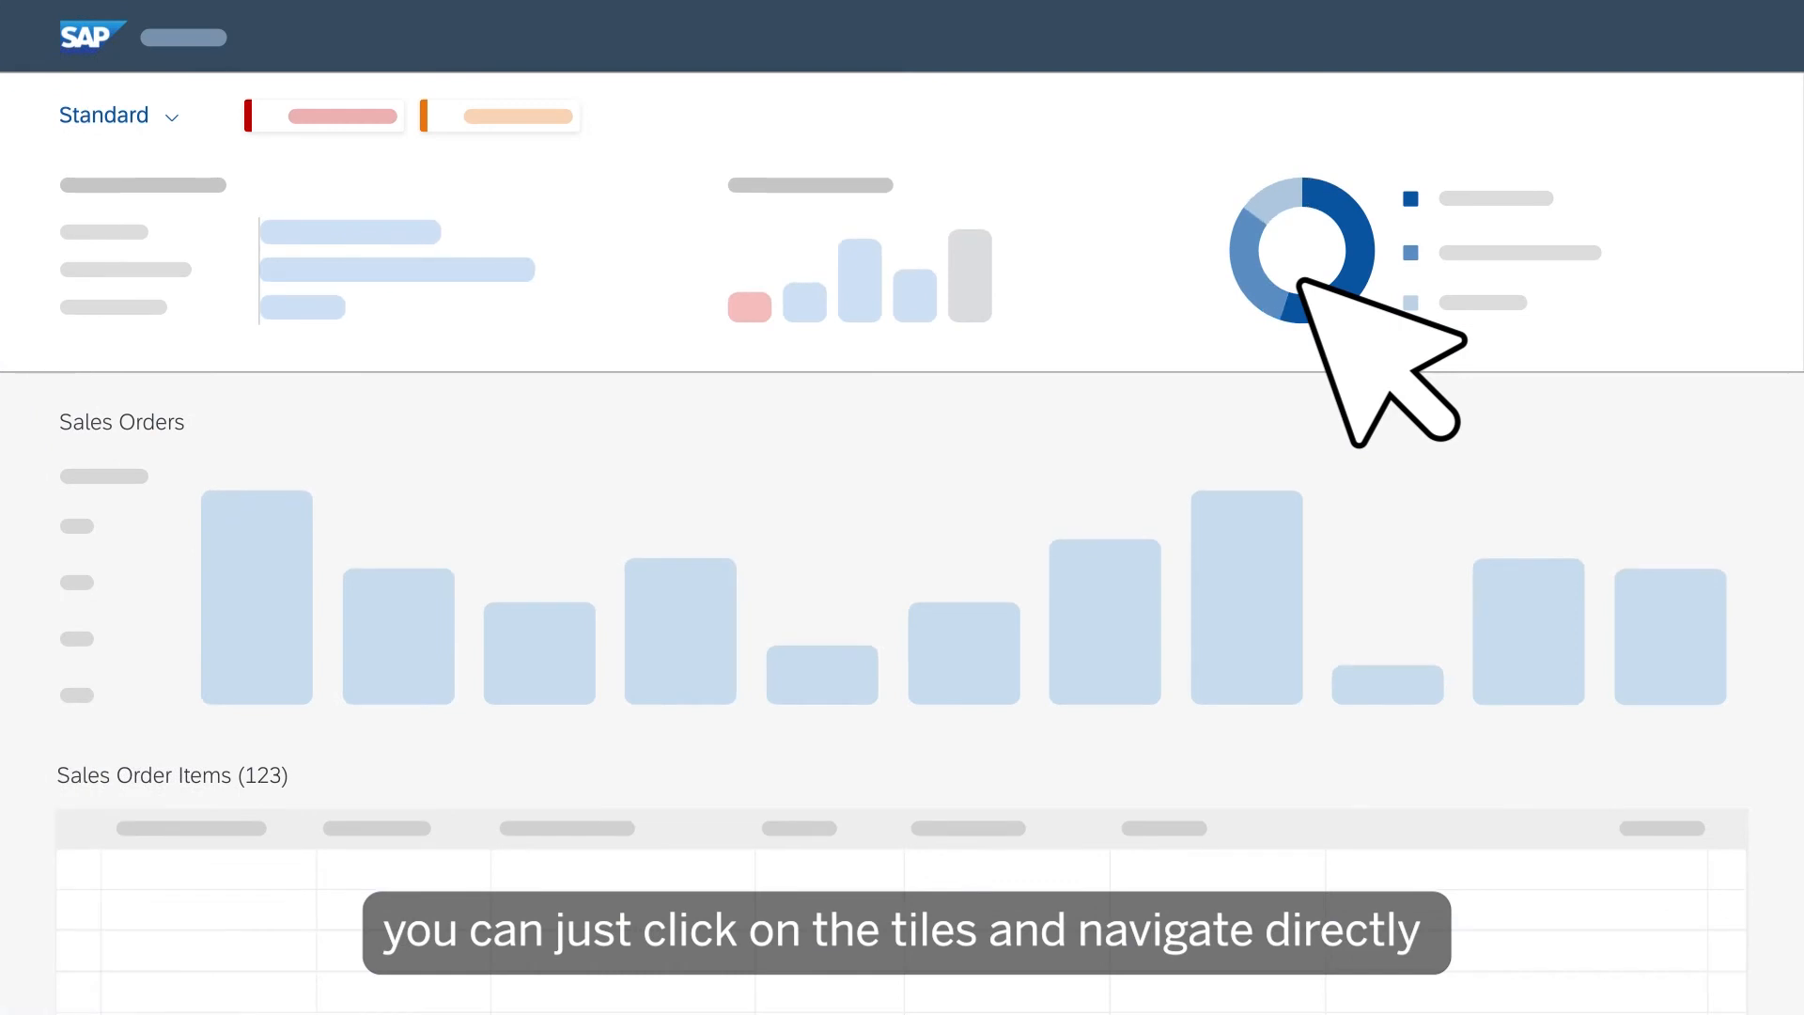